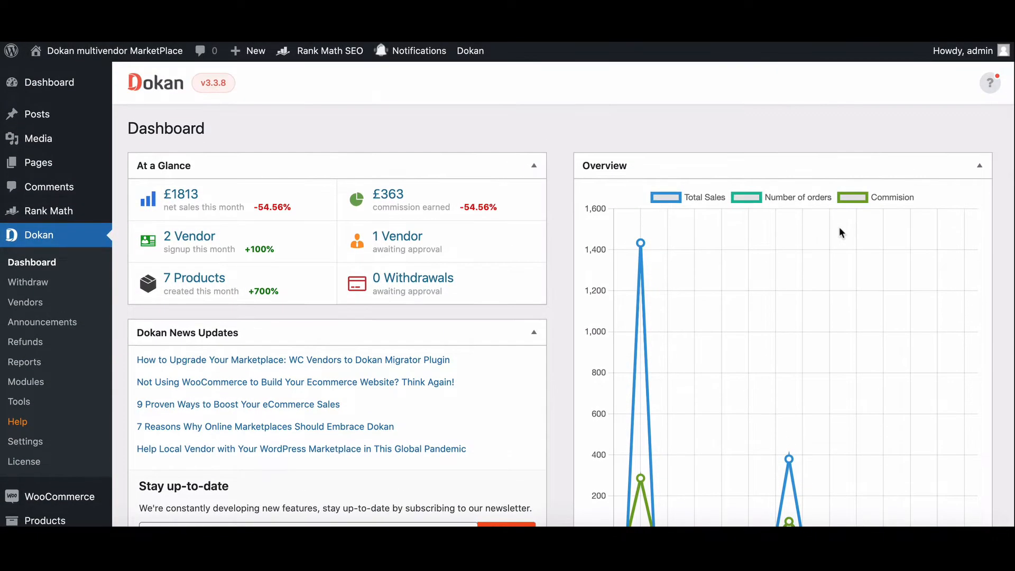
# Step: Open Dokan Tools and review the page installation, order sync, duplicate order and setup wizard tools
pyautogui.scroll(-3)
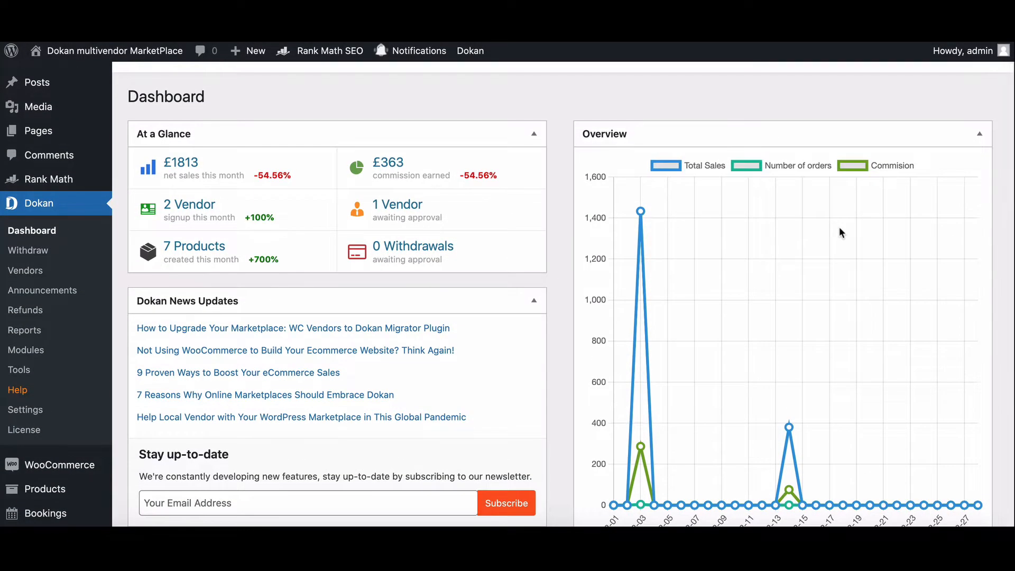
pyautogui.scroll(-3)
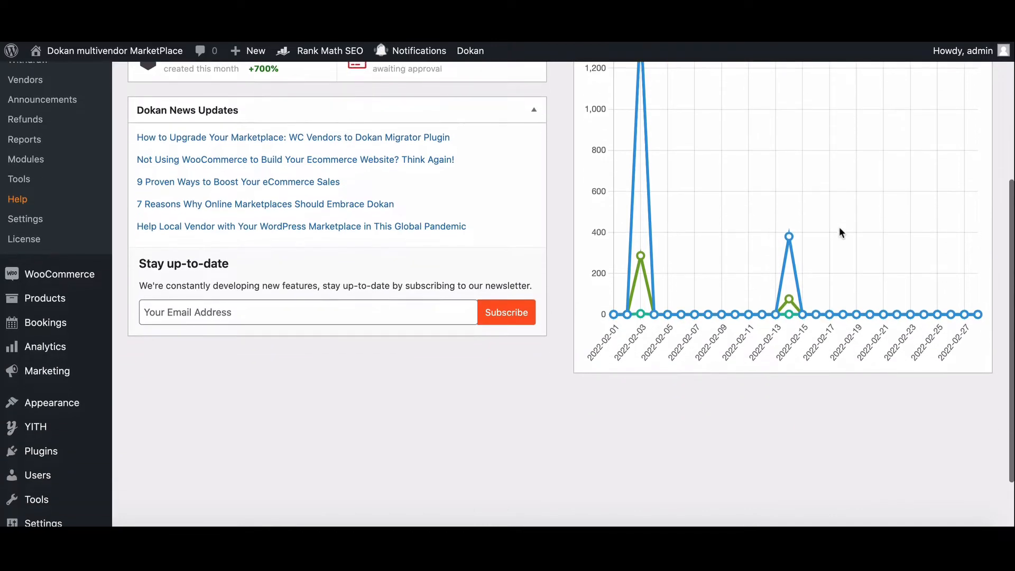
pyautogui.scroll(-3)
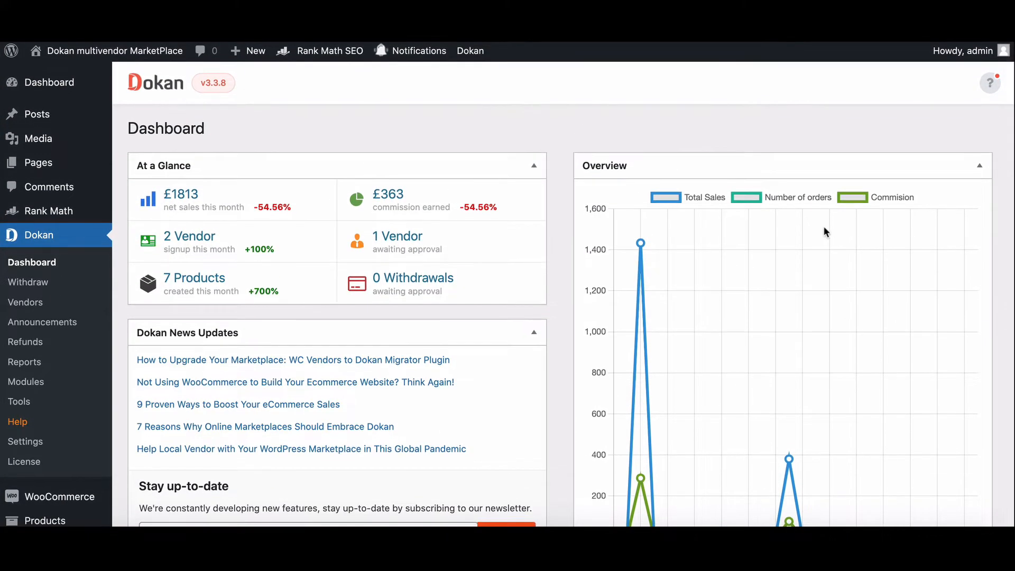
pyautogui.moveTo(665, 225)
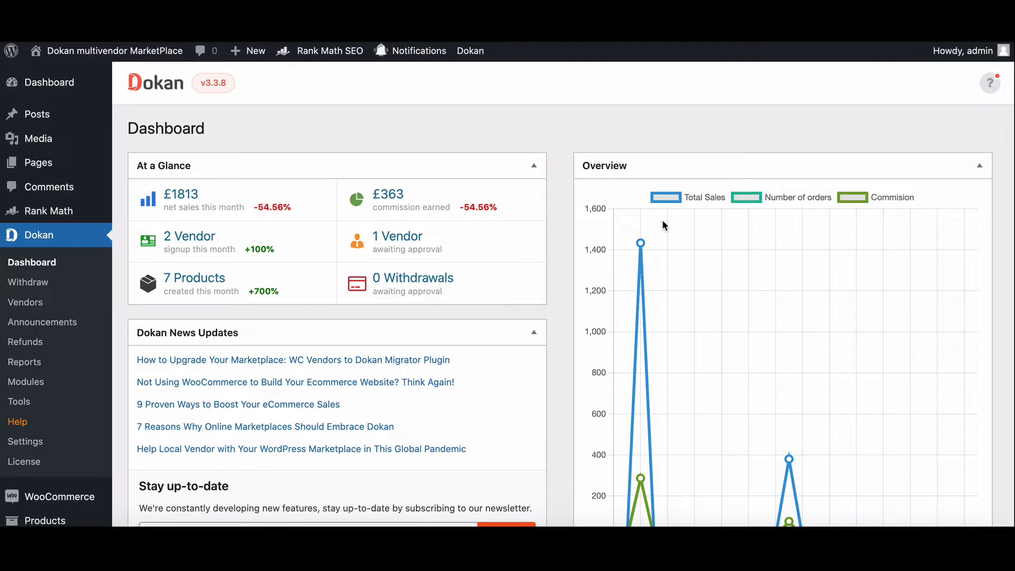
pyautogui.moveTo(367, 188)
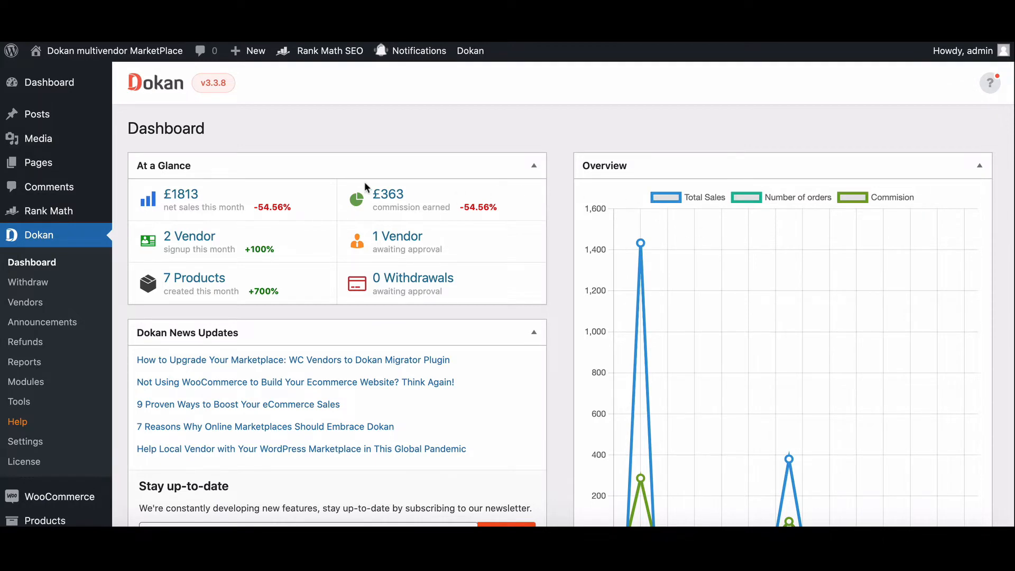
pyautogui.moveTo(262, 223)
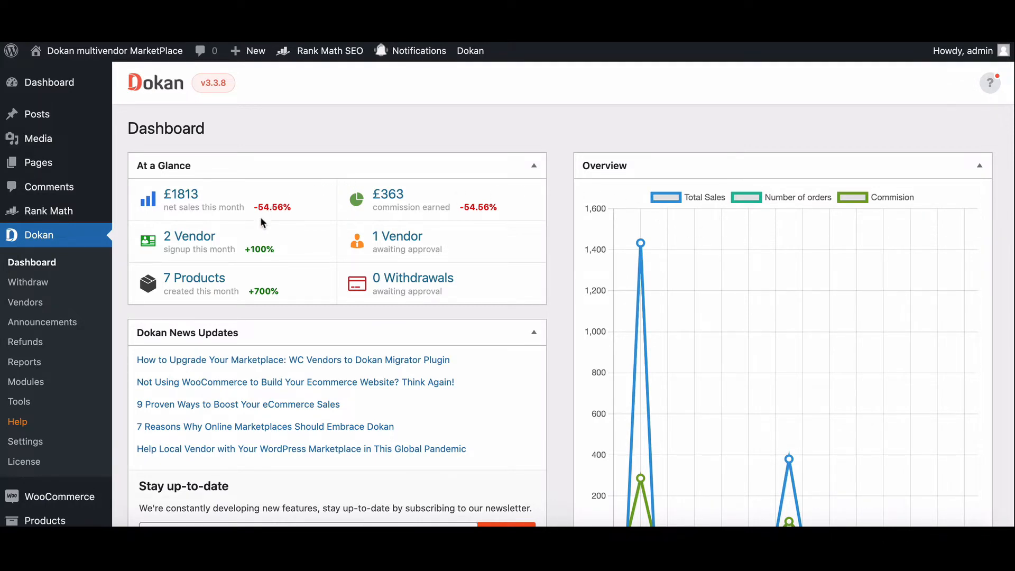
pyautogui.moveTo(271, 262)
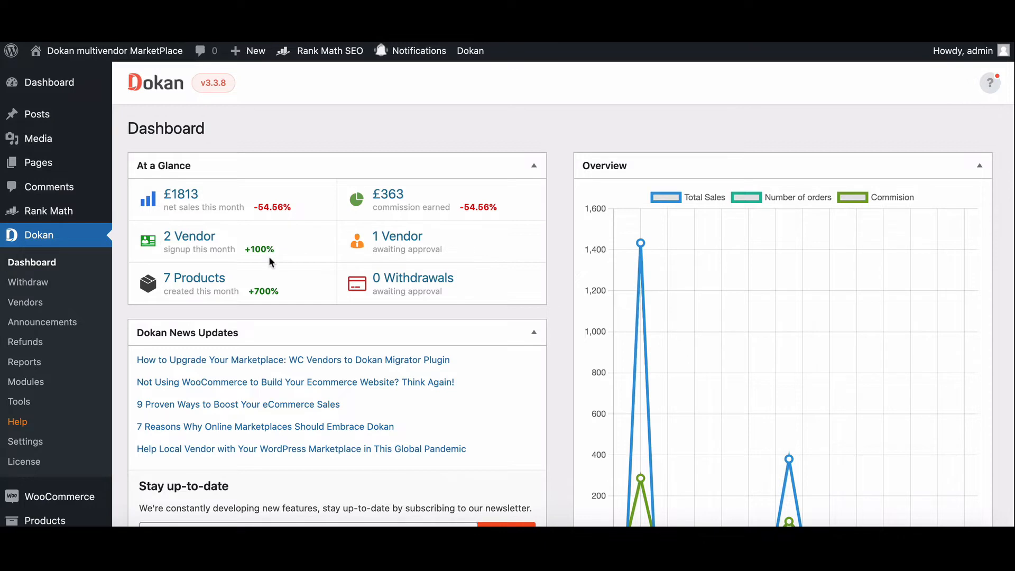
pyautogui.moveTo(69, 396)
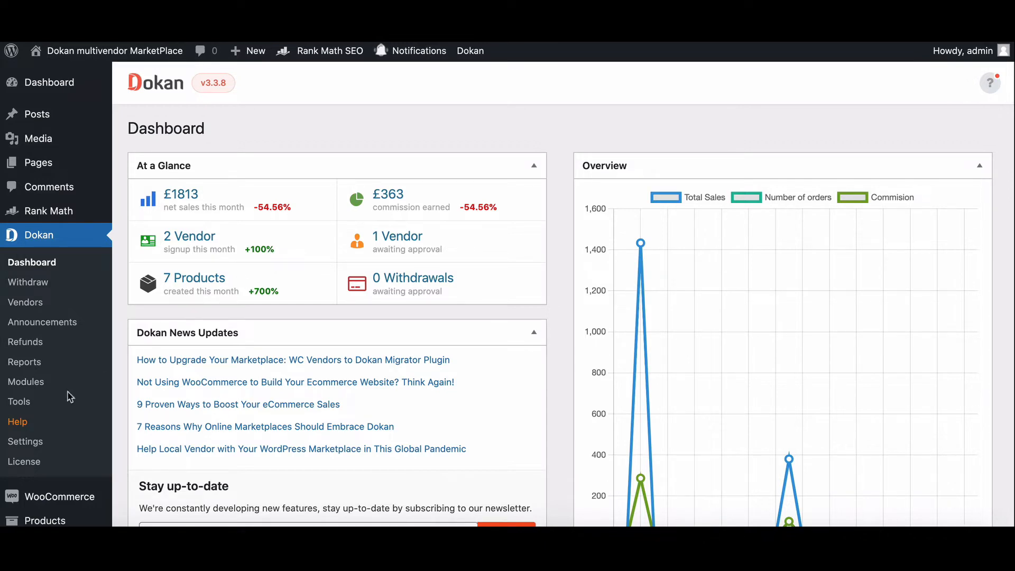
pyautogui.click(18, 402)
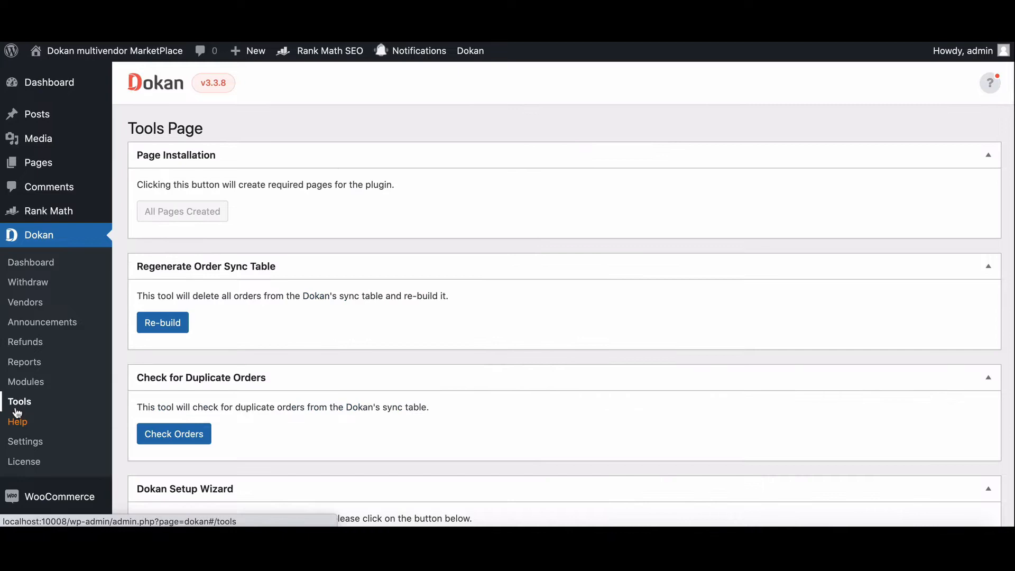
pyautogui.moveTo(33, 408)
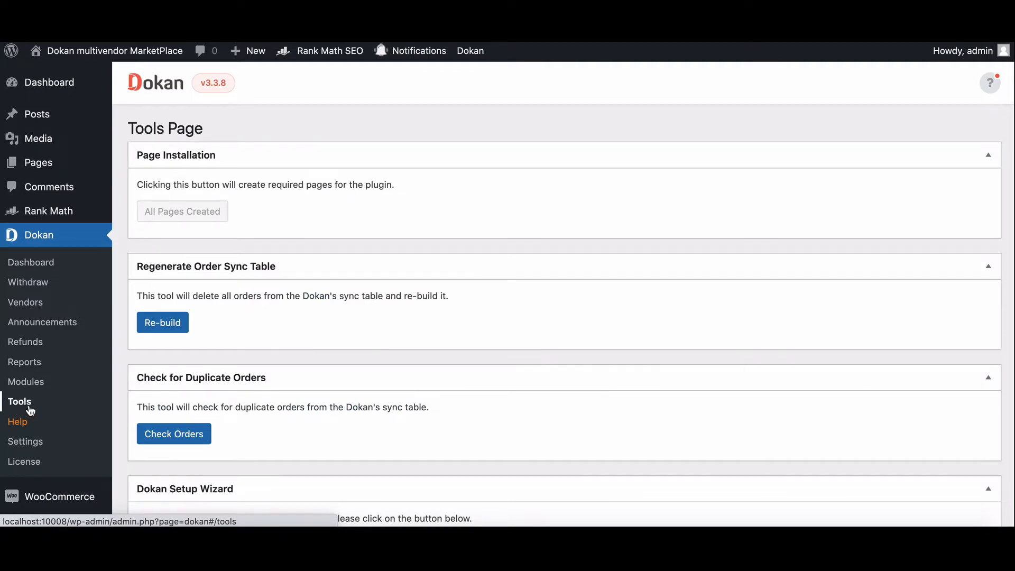
pyautogui.moveTo(47, 408)
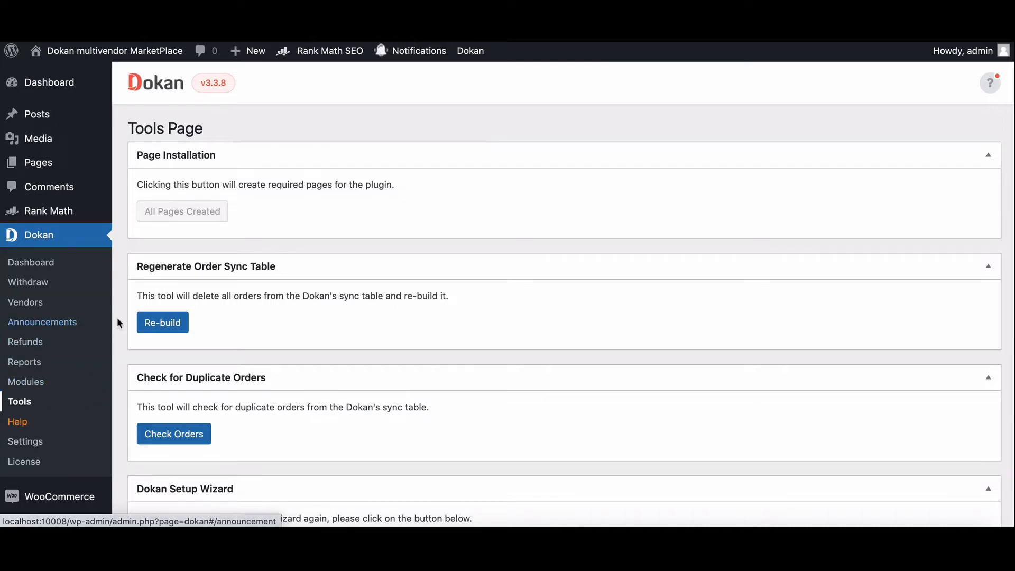
pyautogui.moveTo(165, 274)
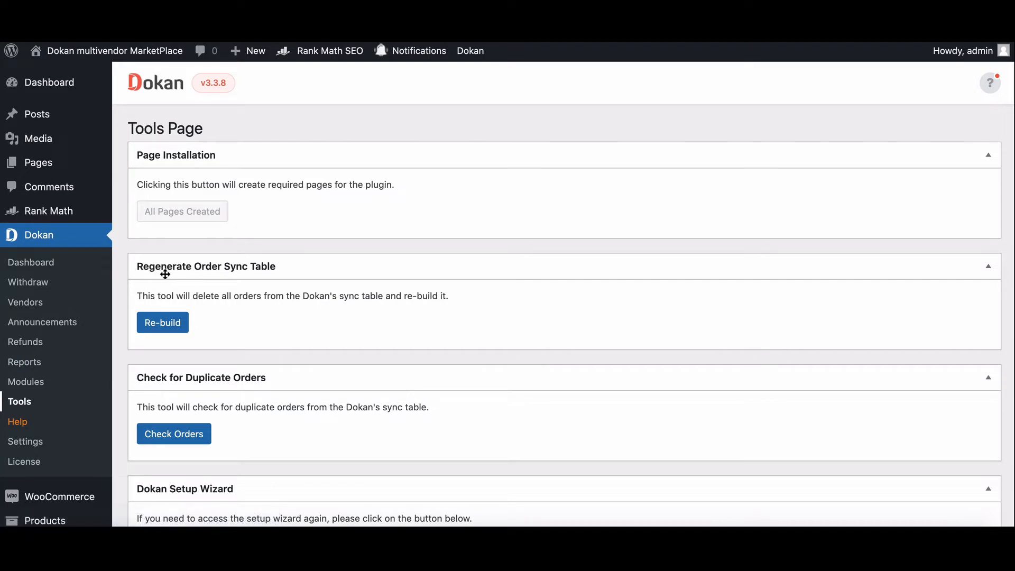
pyautogui.scroll(-3)
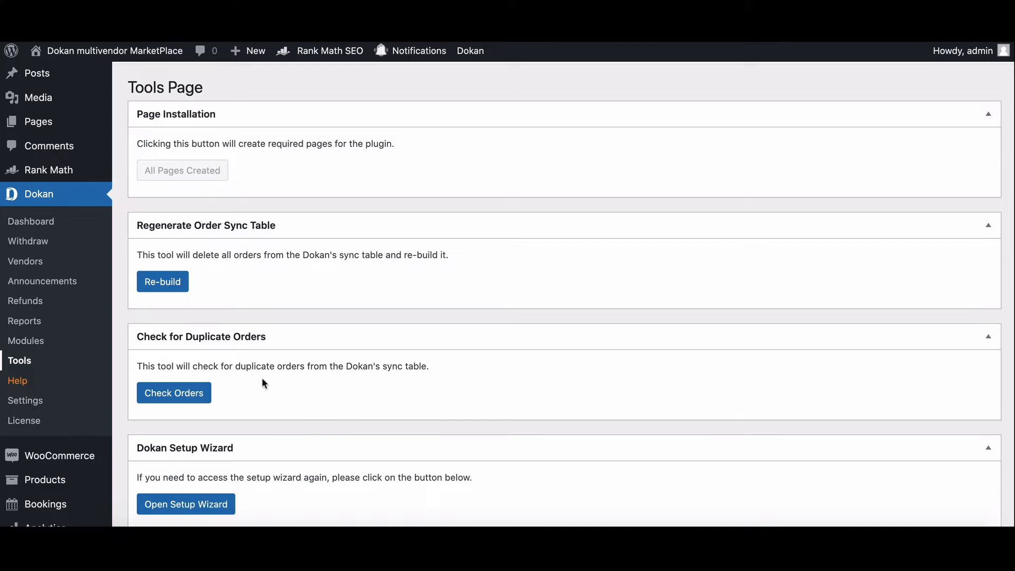
pyautogui.scroll(-3)
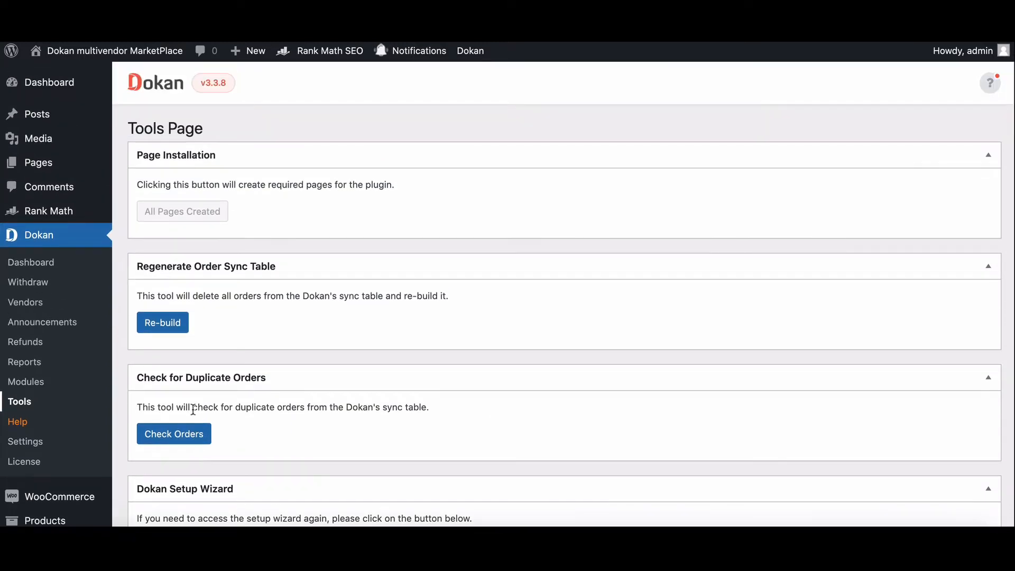
# Step: Check Dokan Page Settings for the Dashboard, My Orders and Store List page assignments
pyautogui.click(25, 441)
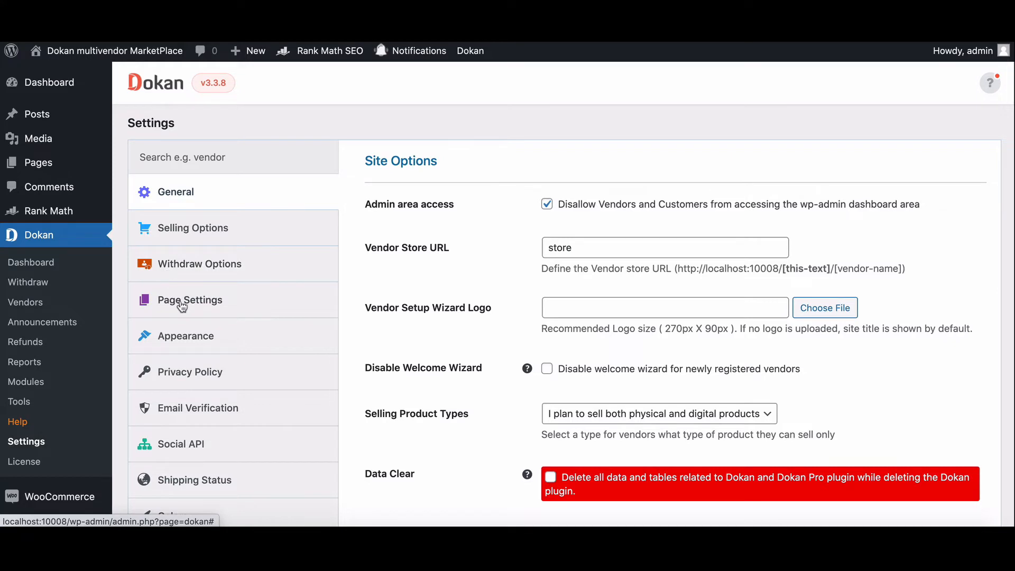
pyautogui.click(190, 300)
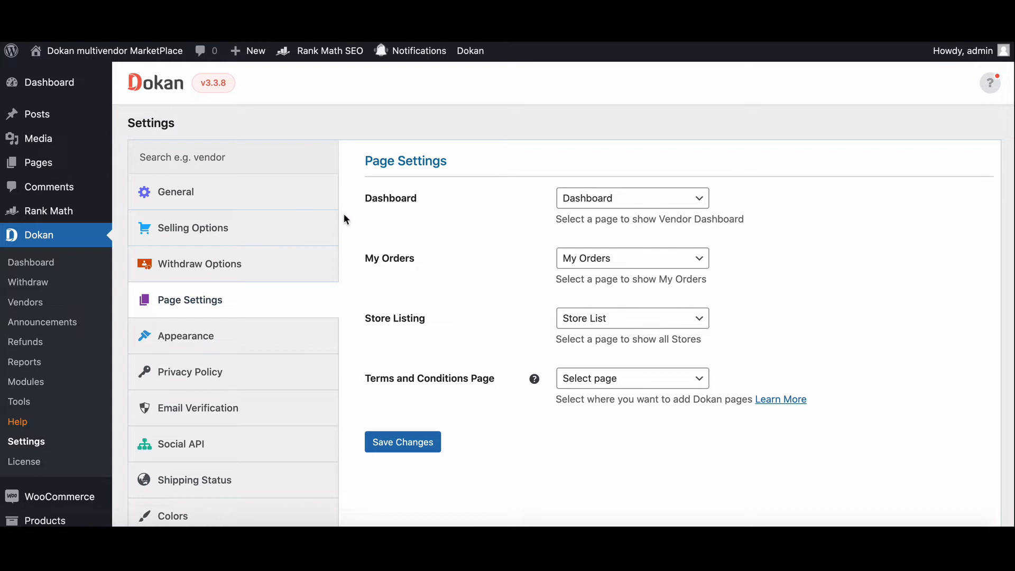
pyautogui.click(633, 199)
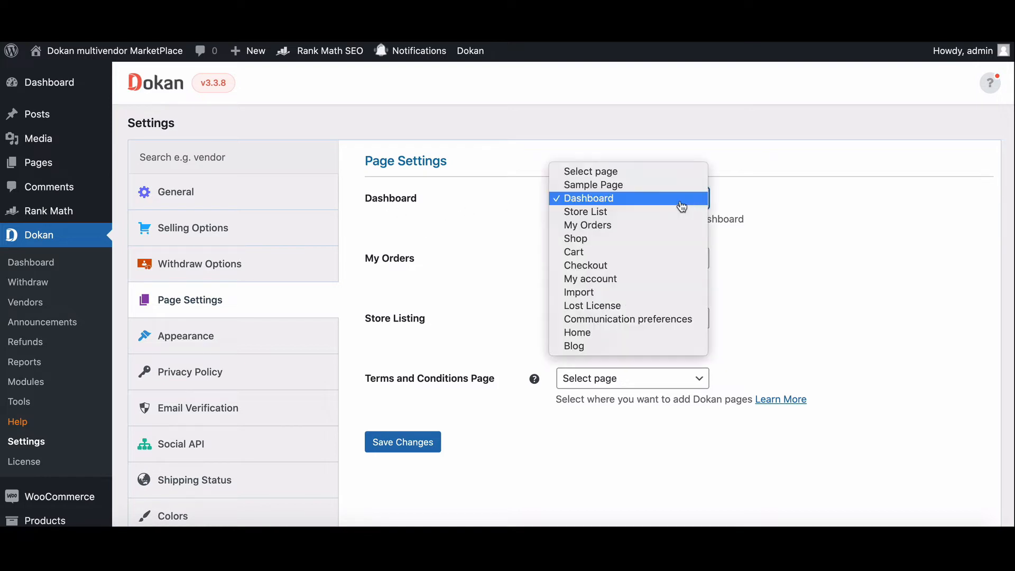
pyautogui.moveTo(624, 348)
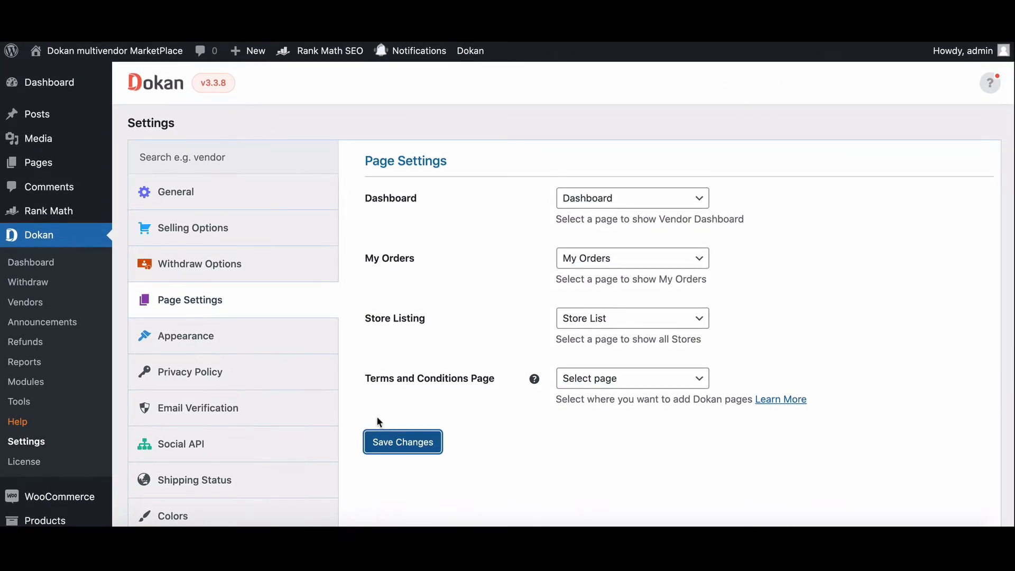
pyautogui.moveTo(344, 443)
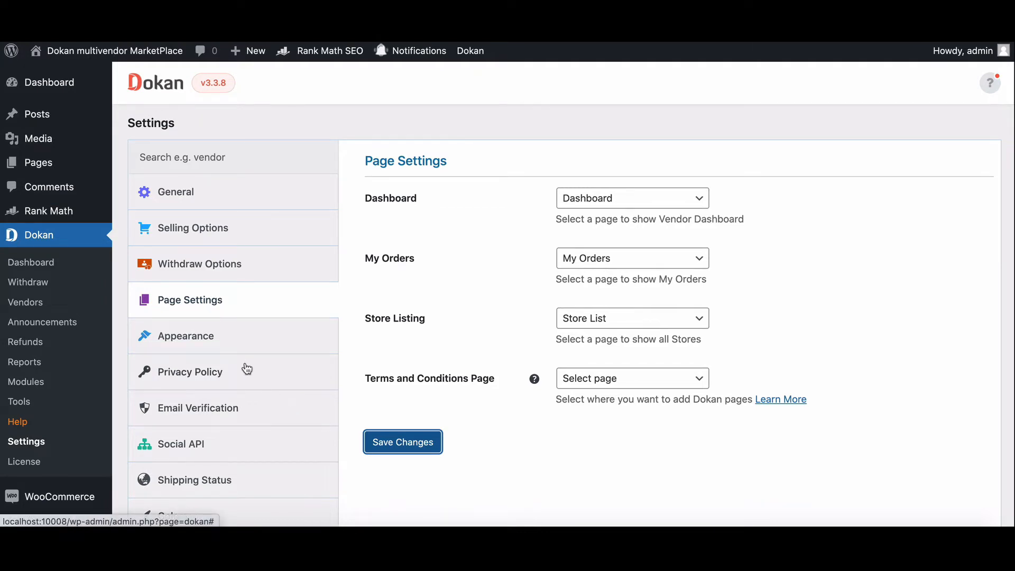
pyautogui.moveTo(38, 162)
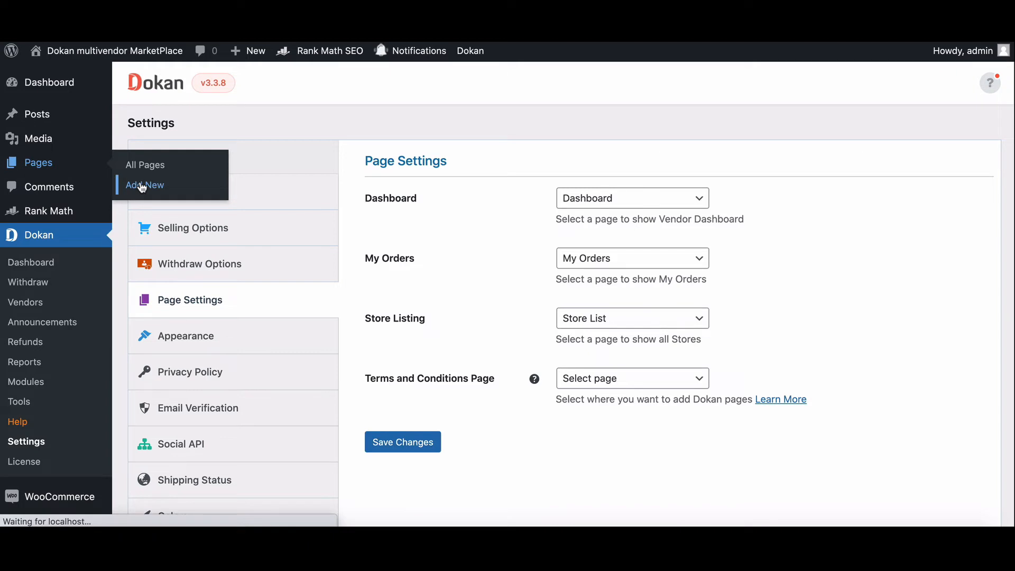
# Step: Create a page titled 'Best Selling Products' with a Dokan Best Selling Product shortcode block
pyautogui.click(145, 185)
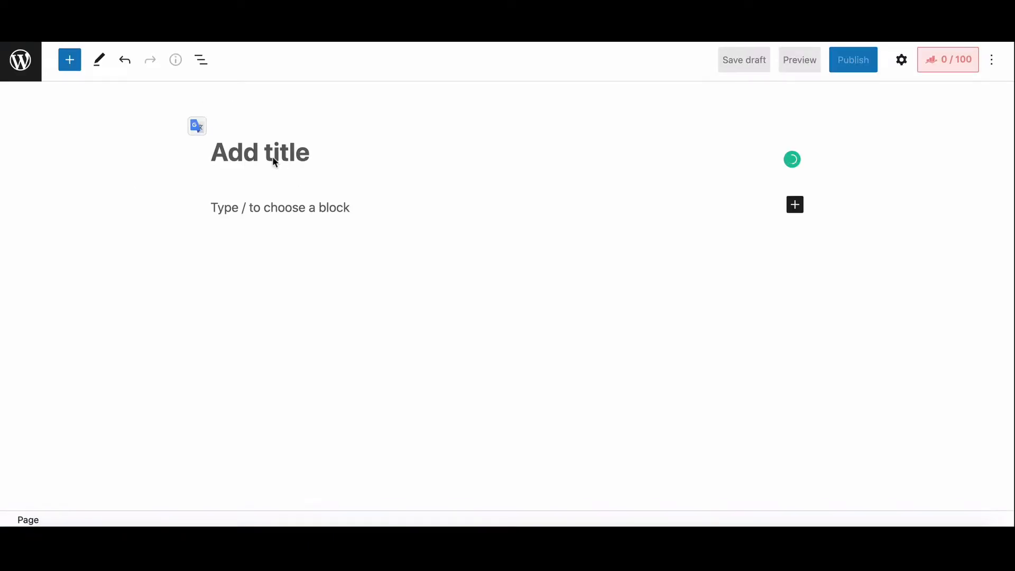
pyautogui.write('Best Selling Products')
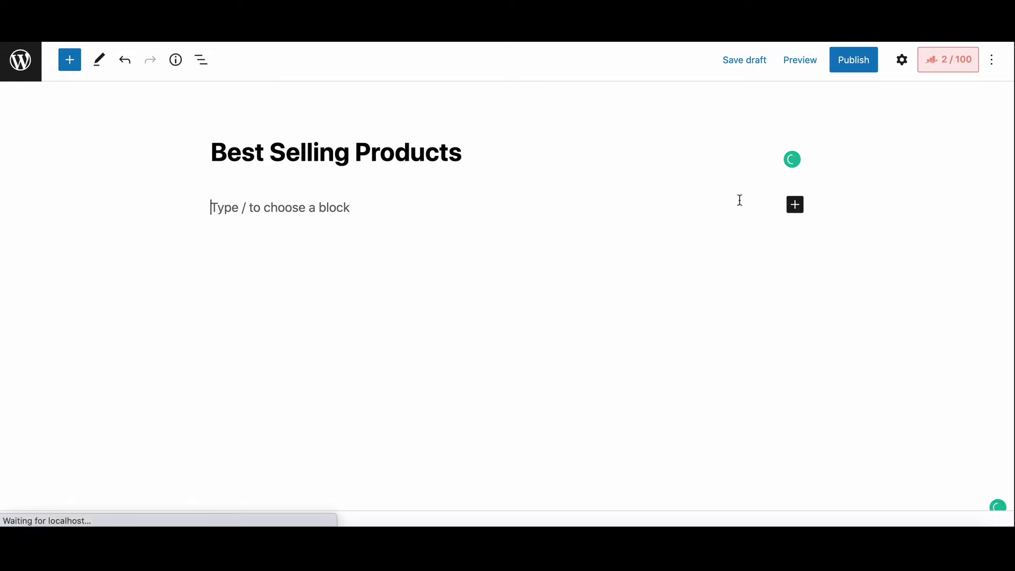
pyautogui.click(795, 205)
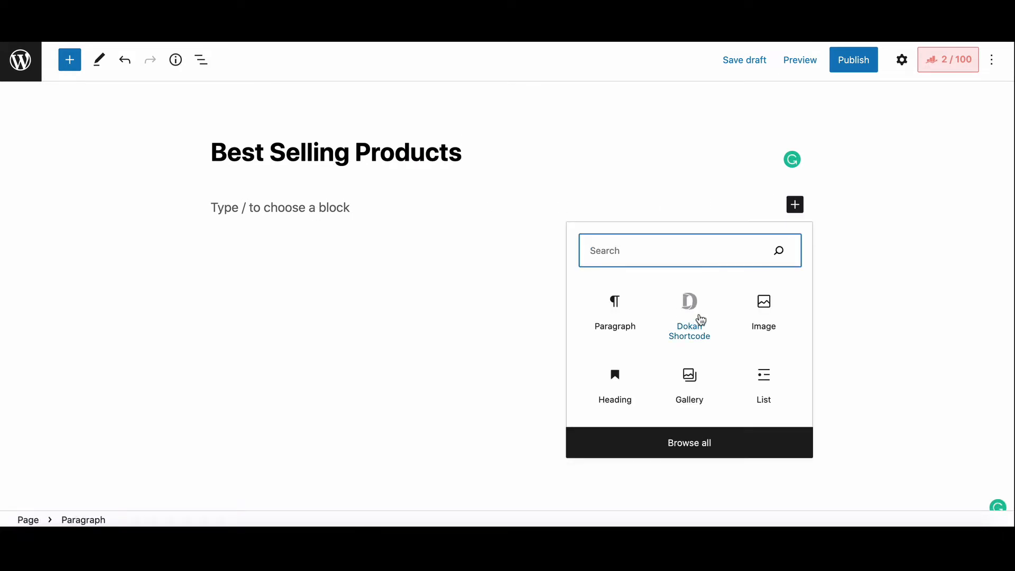
pyautogui.moveTo(699, 304)
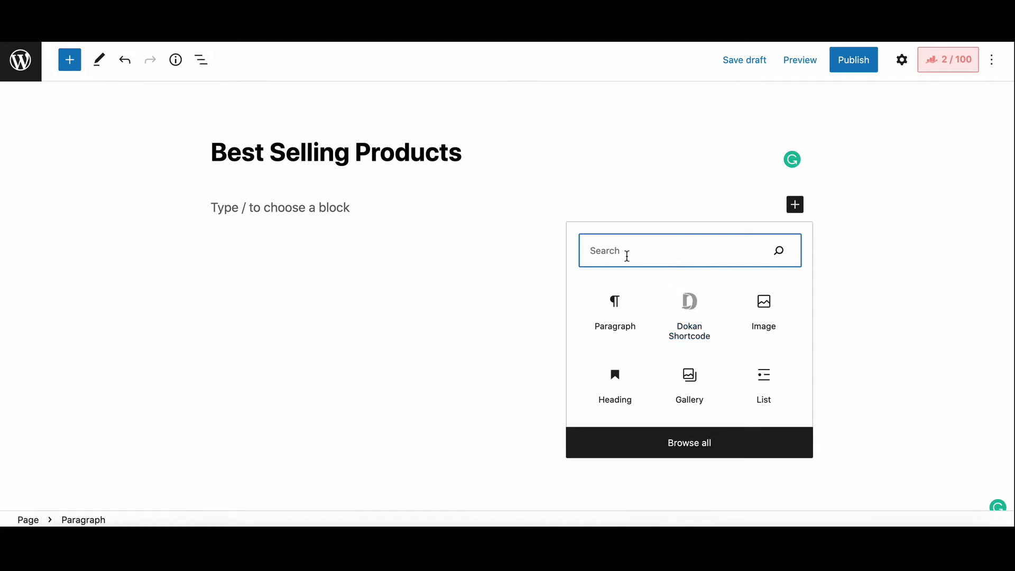
pyautogui.click(689, 302)
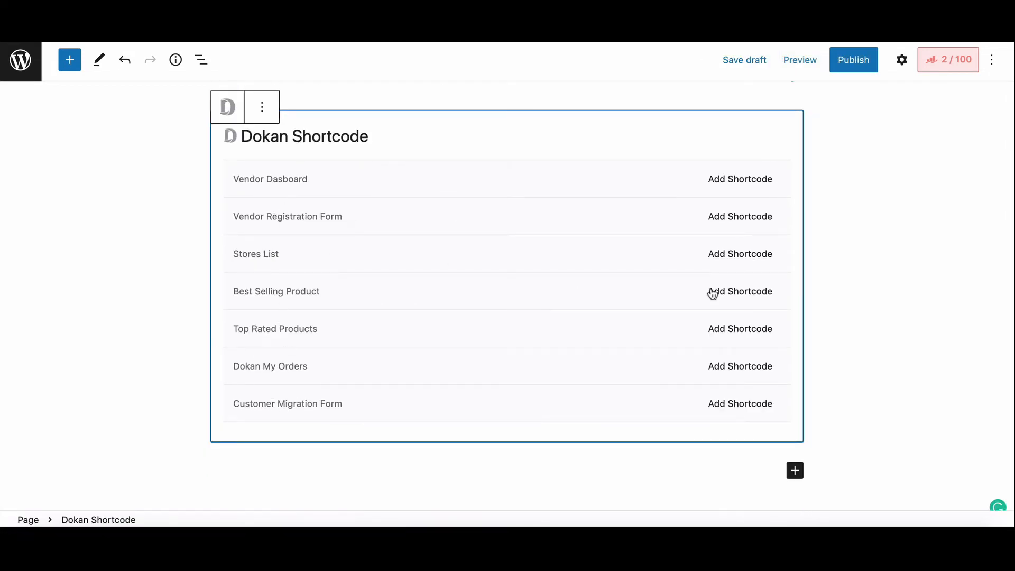
pyautogui.click(739, 291)
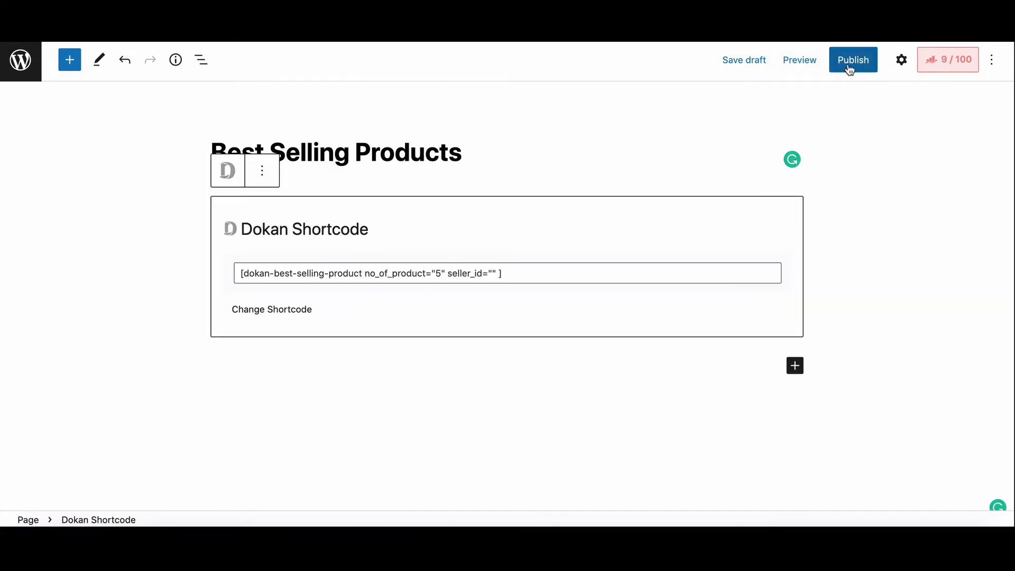
# Step: Publish the page and browse its live list of five best-selling products with prices
pyautogui.click(853, 59)
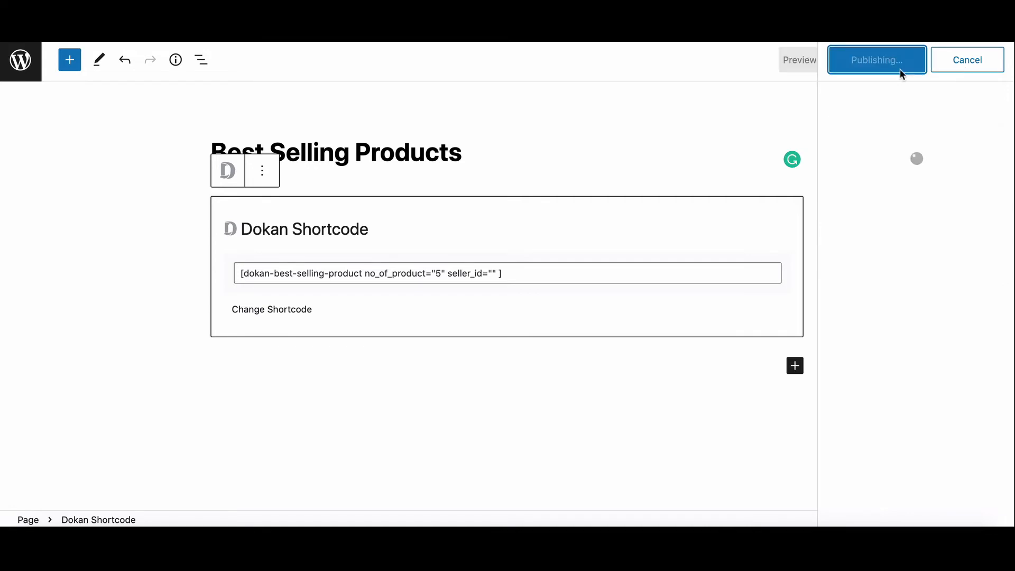
pyautogui.click(877, 60)
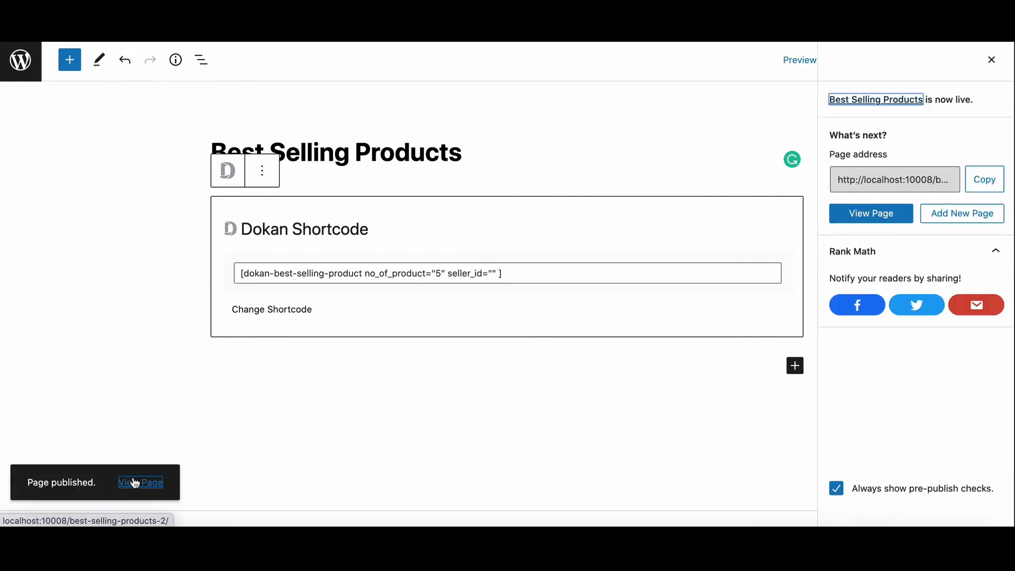
pyautogui.click(141, 482)
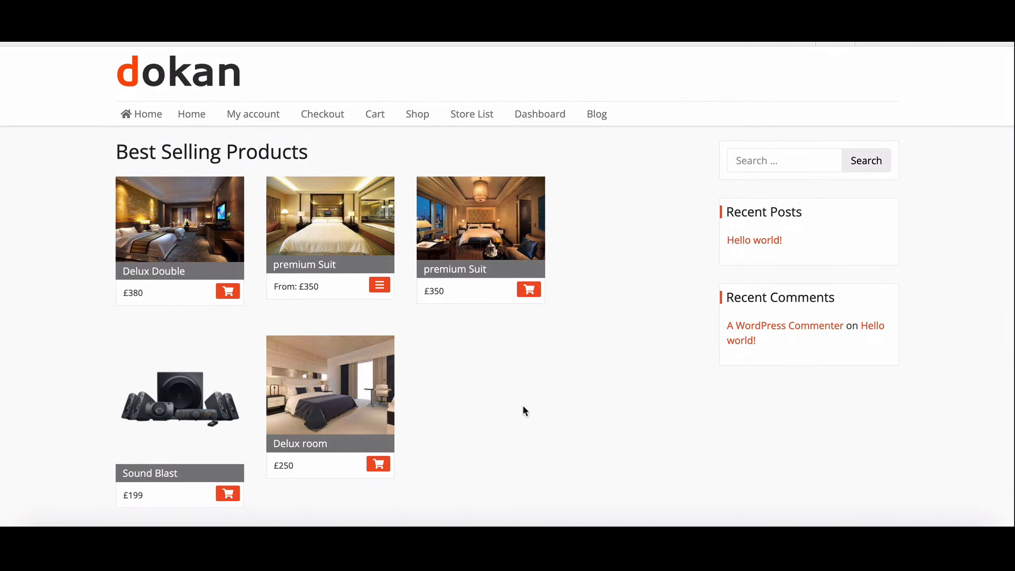
pyautogui.scroll(-3)
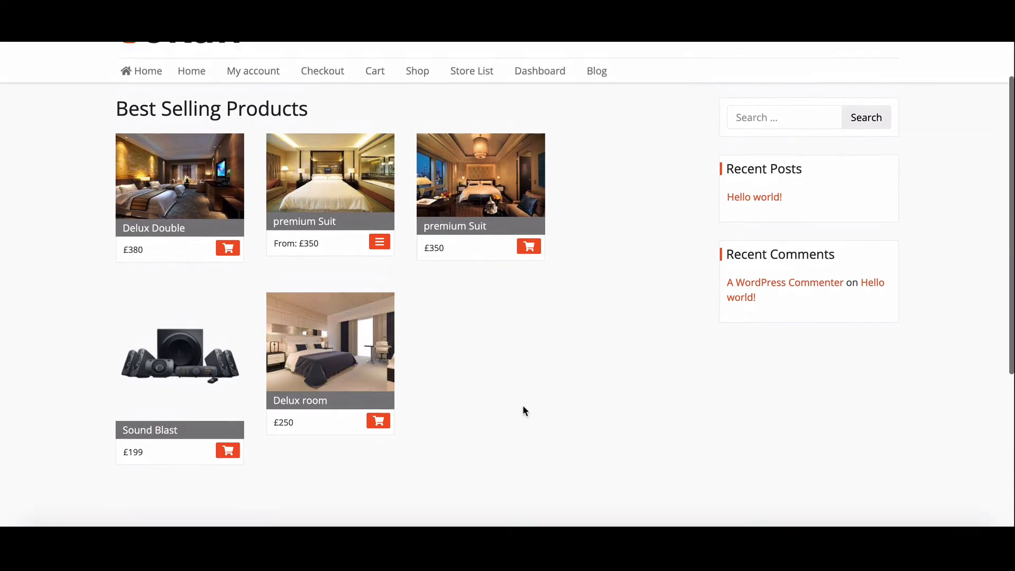
pyautogui.scroll(-3)
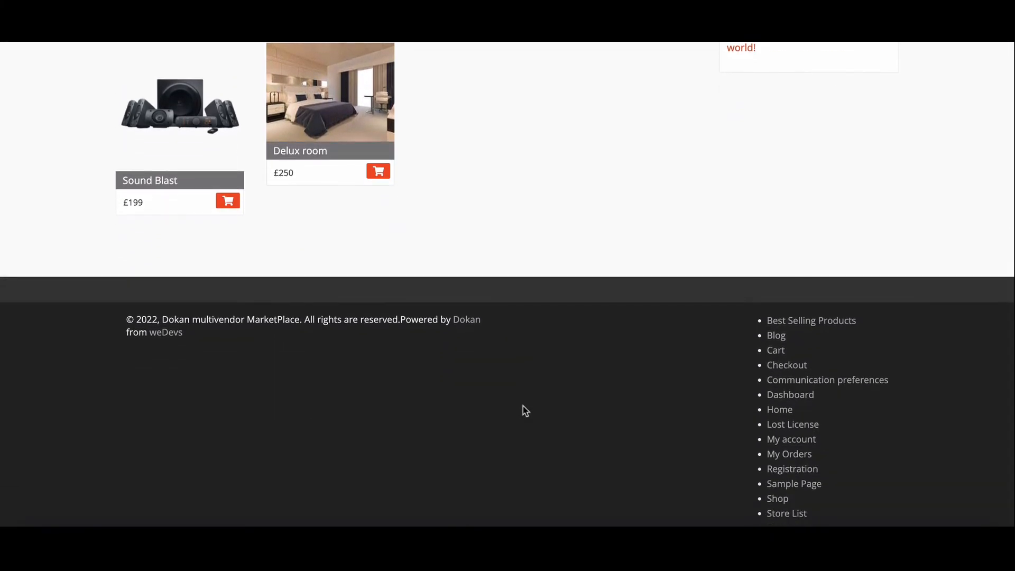
pyautogui.scroll(3)
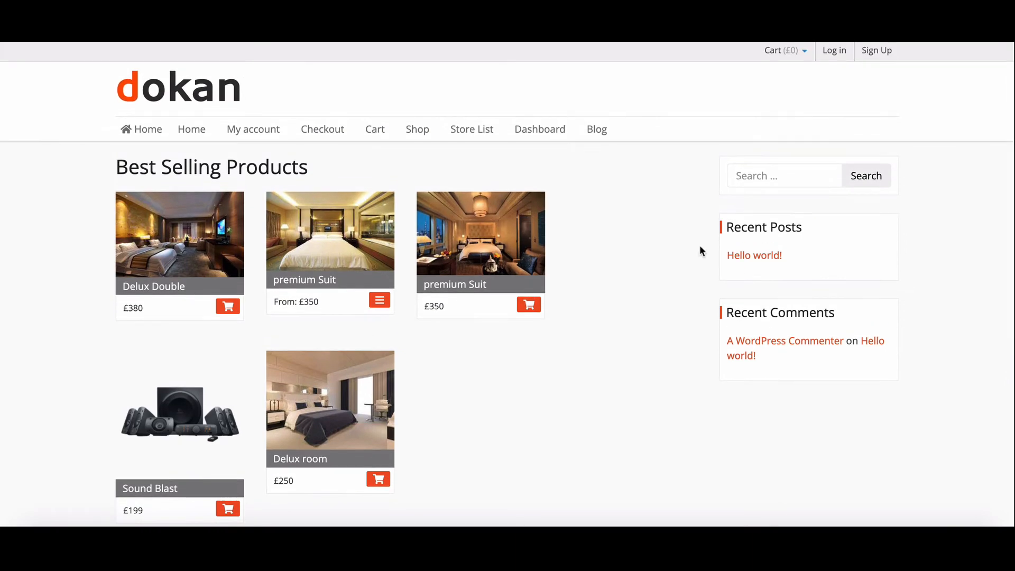
# Step: Edit the Best Selling Products shortcode to use seller_id 8 and update the page
pyautogui.click(191, 129)
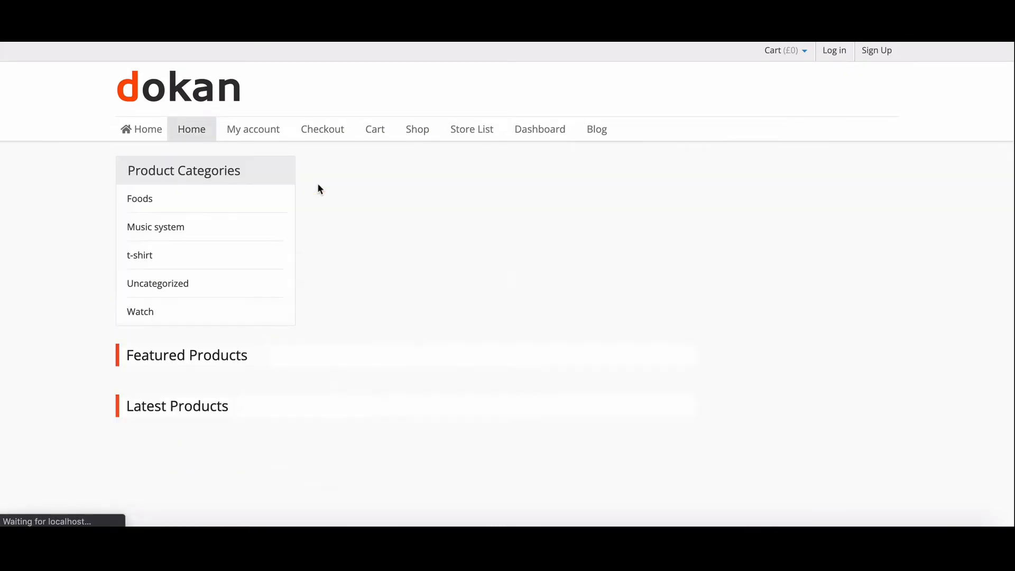
pyautogui.scroll(-3)
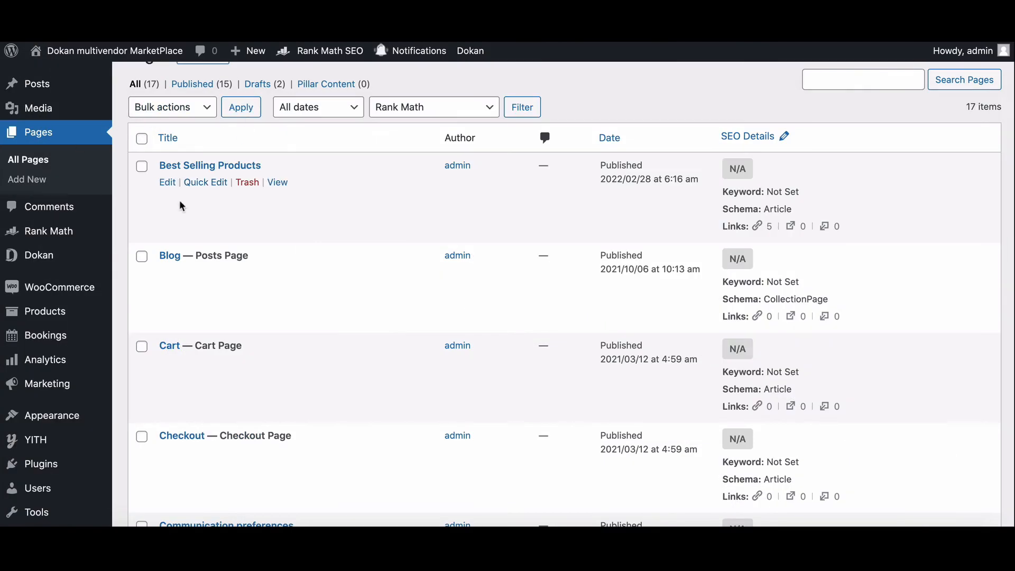
pyautogui.click(168, 182)
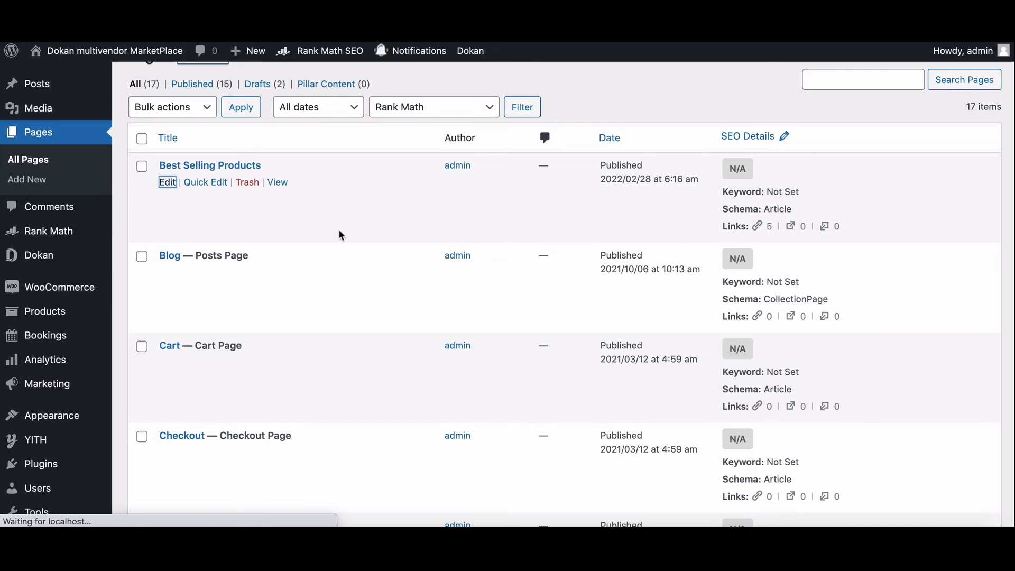
pyautogui.click(167, 182)
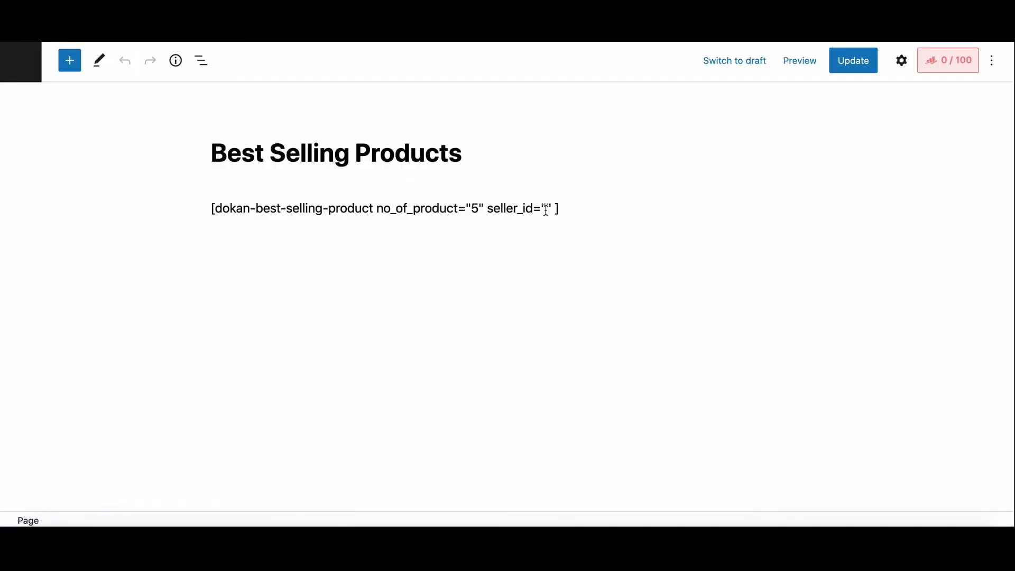
pyautogui.write('8')
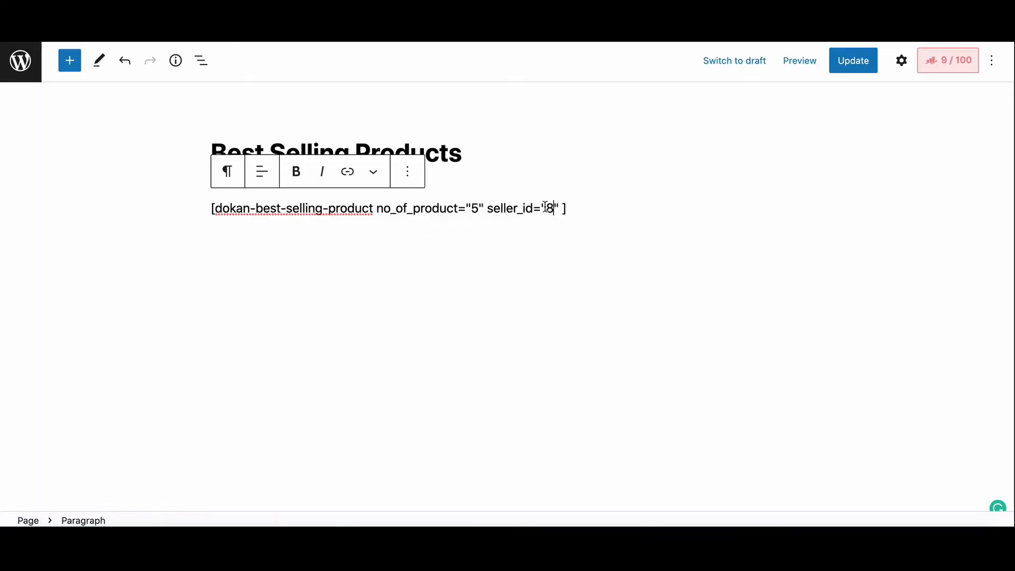
pyautogui.click(853, 60)
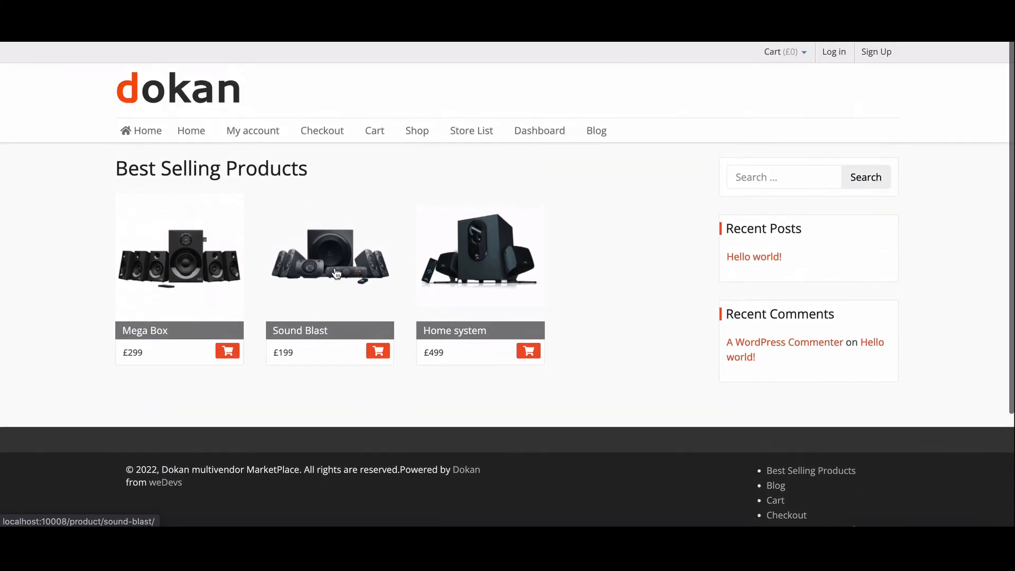
# Step: Scroll the live page to confirm Mega Box, Sound Blast and Home system speakers
pyautogui.scroll(-3)
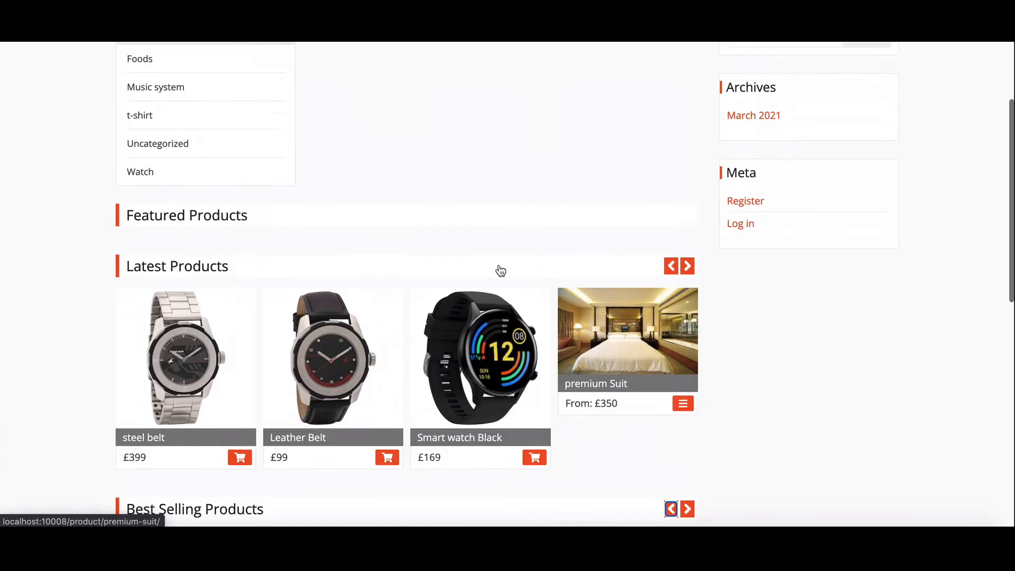
pyautogui.scroll(-3)
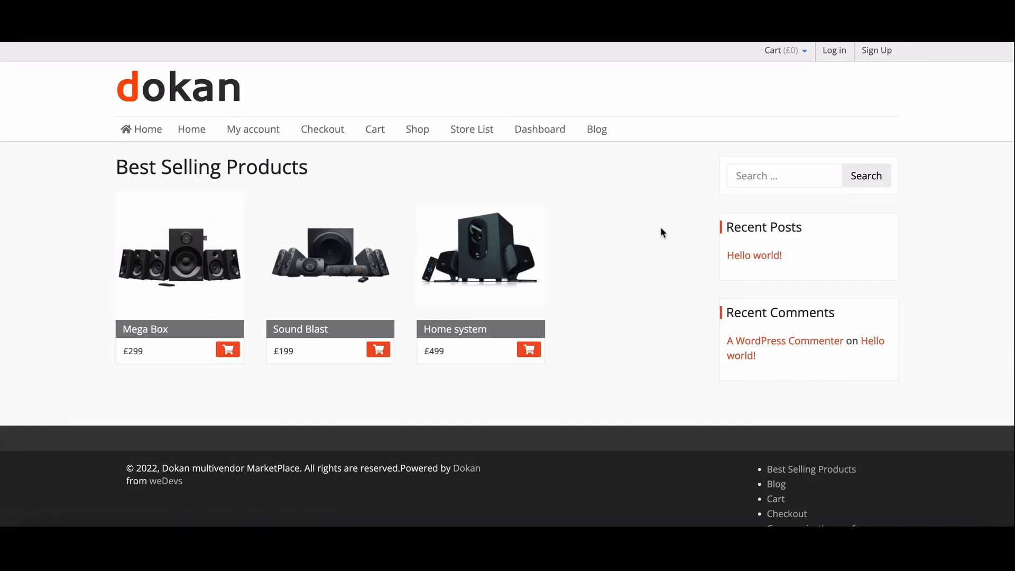
pyautogui.moveTo(149, 261)
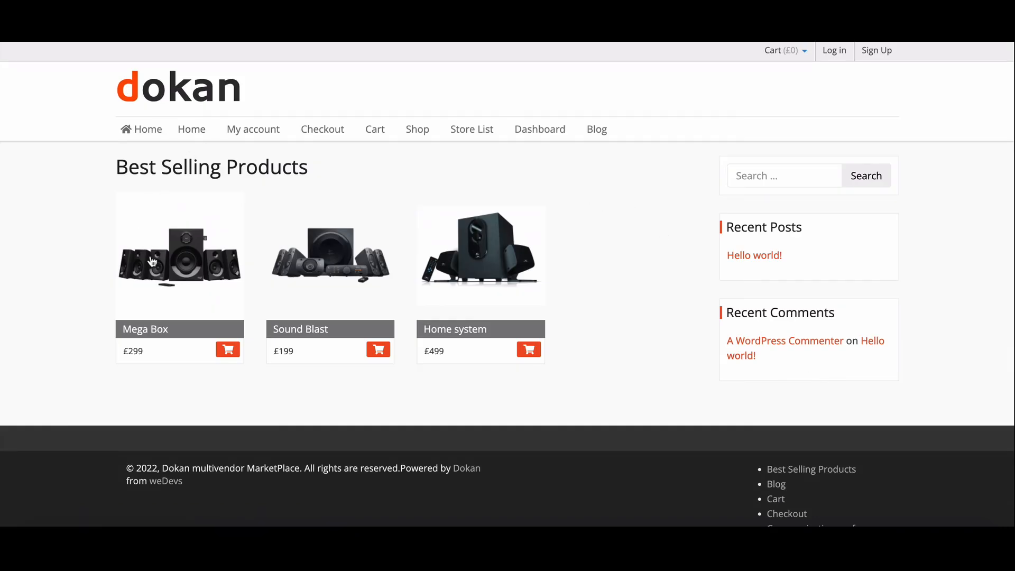
pyautogui.moveTo(439, 236)
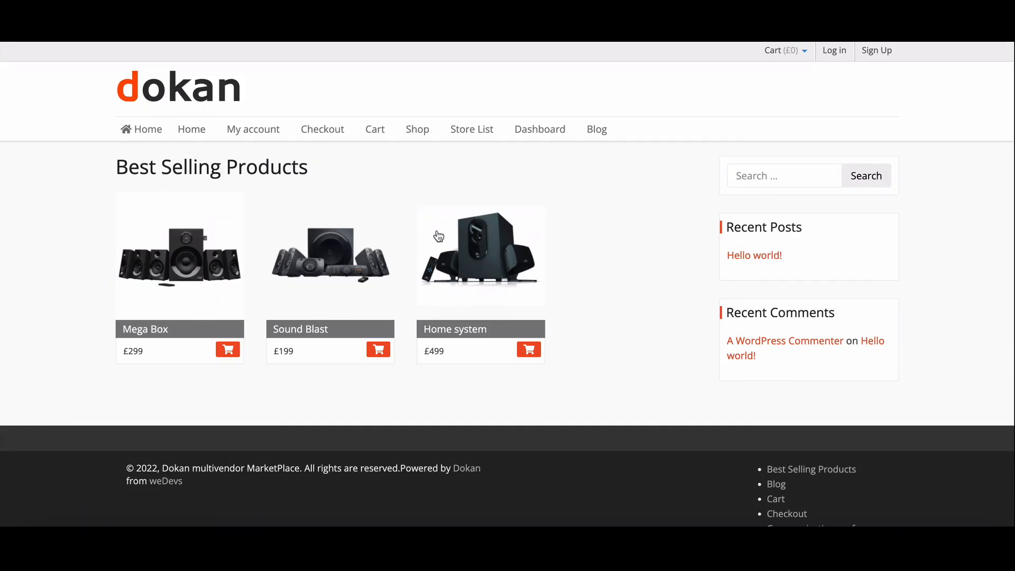